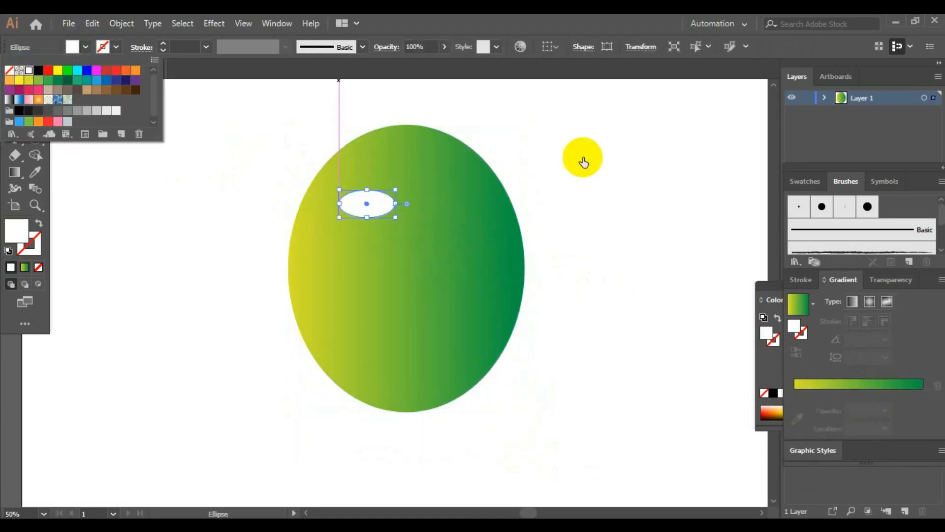
# Drag out a small white oval eye on the upper left of the head.
pyautogui.moveTo(366, 203); pyautogui.dragTo(455, 208)
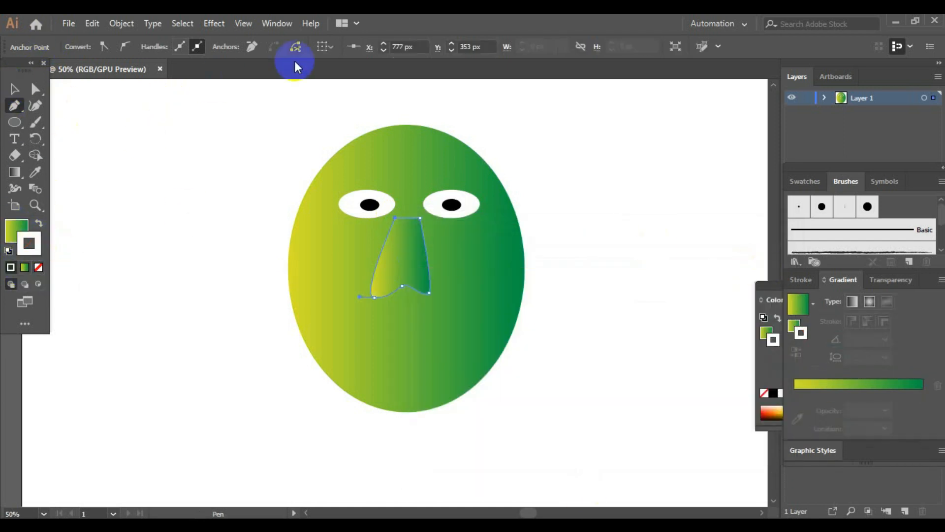
# Select a tool to start drawing the nose between the eyes.
pyautogui.click(17, 102)
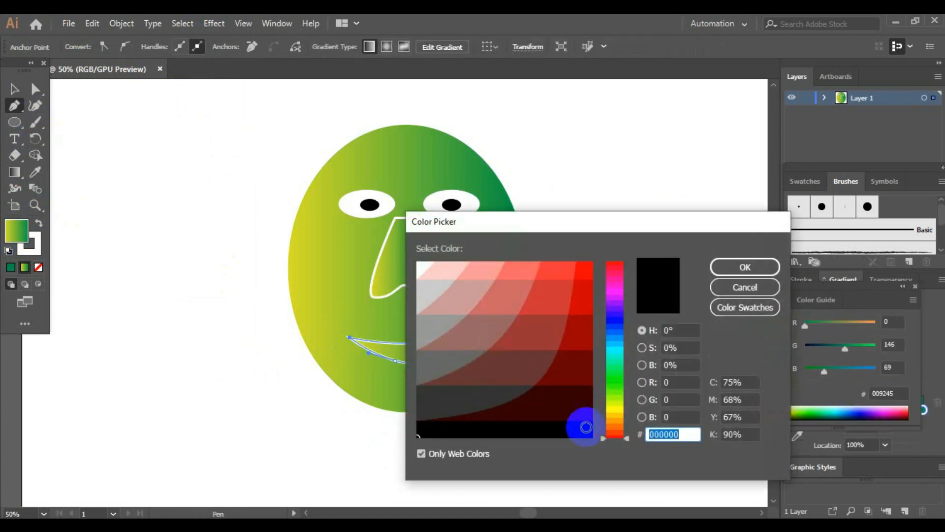
# Give the nose a white outline and start the red collar below the head.
pyautogui.click(745, 267)
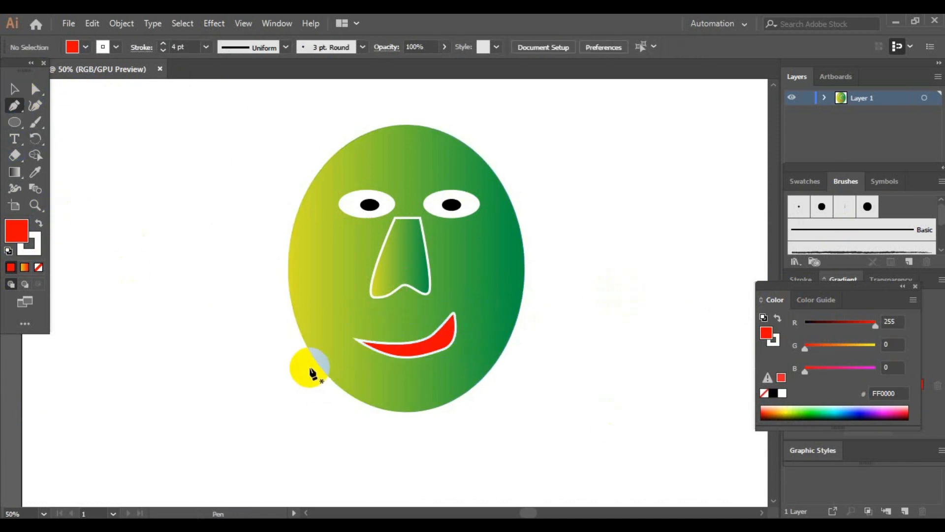
pyautogui.moveTo(315, 359); pyautogui.dragTo(312, 465)
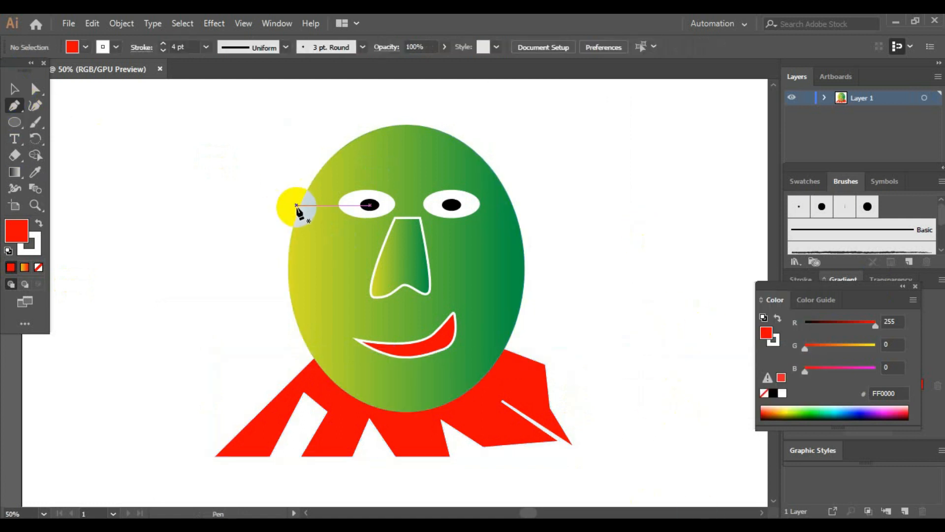
# Draw the spiky red hair shape over the top of the head.
pyautogui.moveTo(302, 205); pyautogui.dragTo(226, 118)
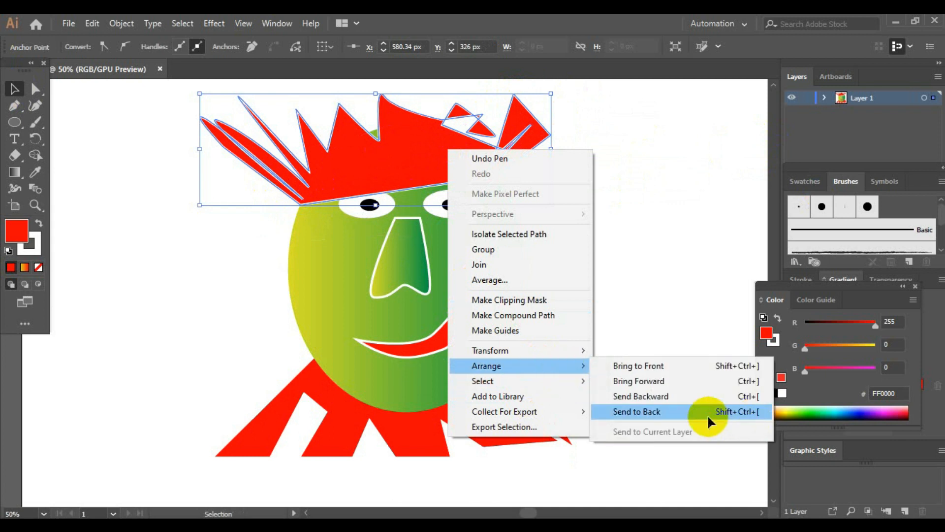
# Send the spiky hair to the back, behind the face.
pyautogui.click(637, 412)
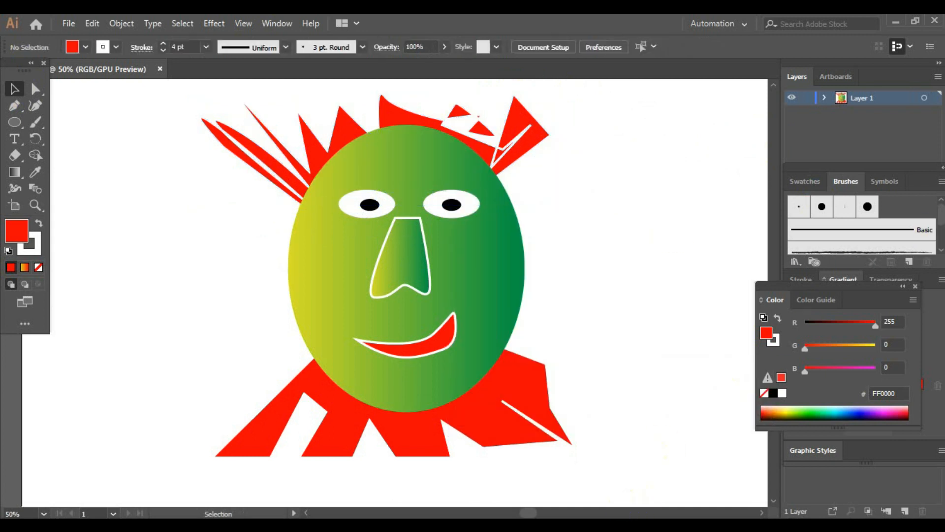